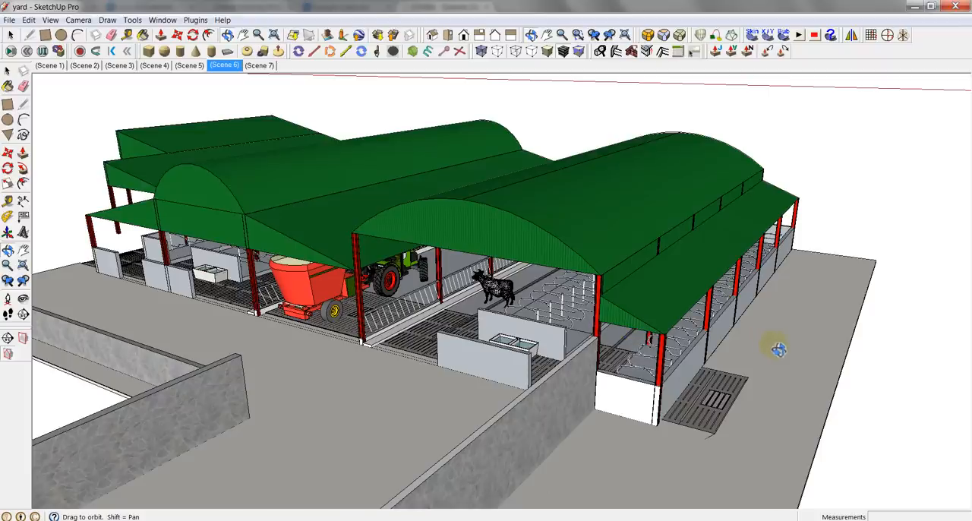
# Orbit to a wide angled overview of the green-roofed sheds and open the File menu.
pyautogui.moveTo(779, 350); pyautogui.dragTo(702, 372)
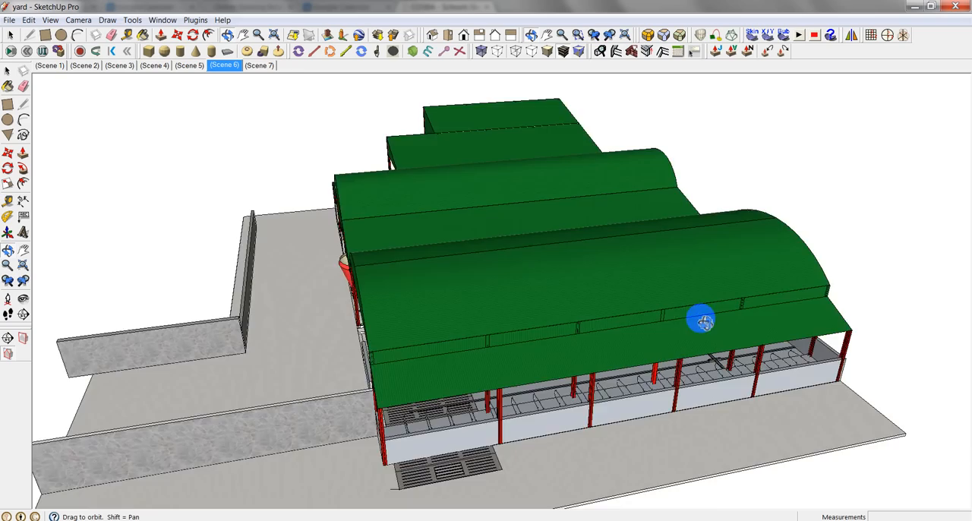
pyautogui.moveTo(702, 319); pyautogui.dragTo(537, 283)
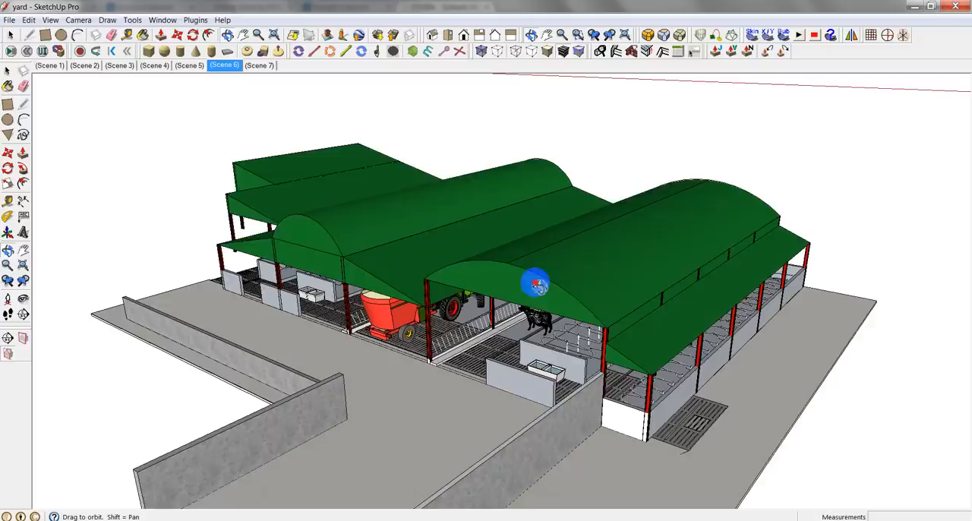
pyautogui.moveTo(536, 285); pyautogui.dragTo(517, 323)
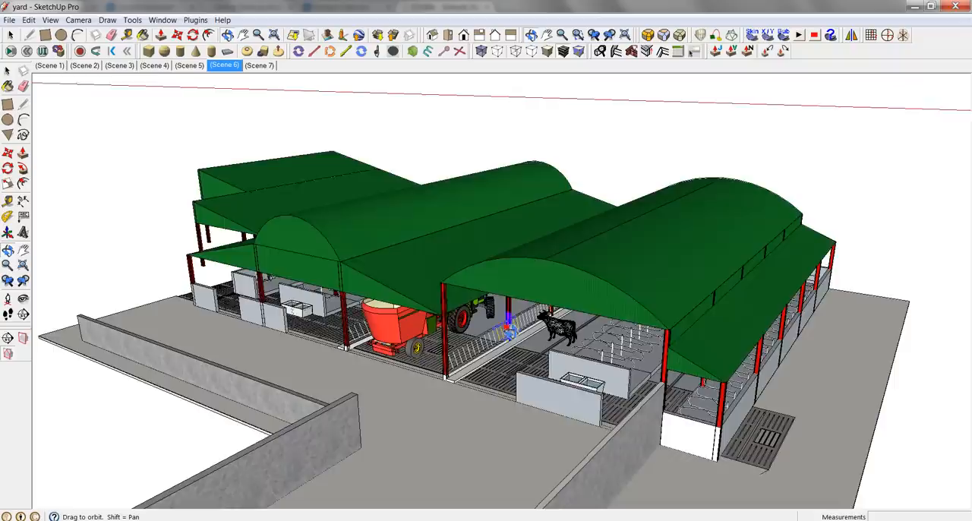
pyautogui.click(9, 20)
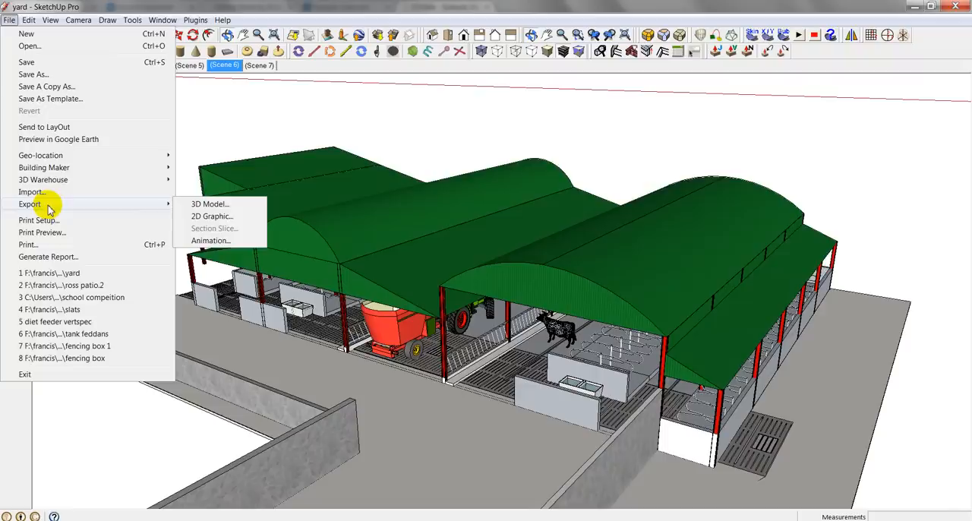
# Start a 2D Graphic export saving into the Sketchup Competition folder.
pyautogui.click(212, 217)
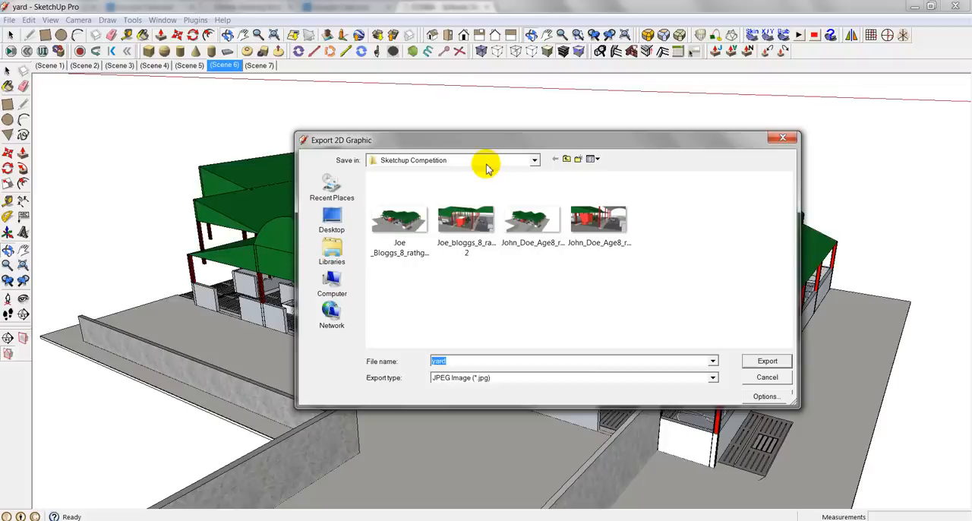
pyautogui.click(534, 159)
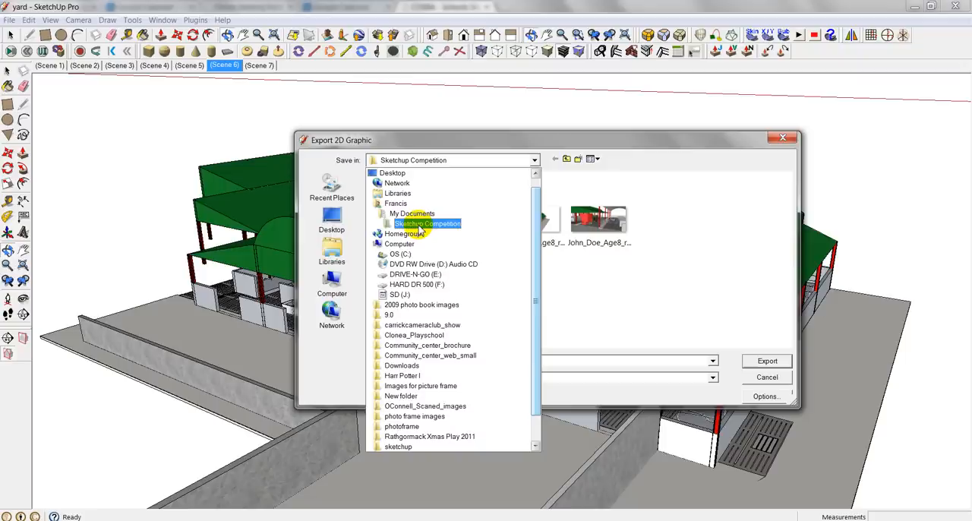
pyautogui.click(711, 377)
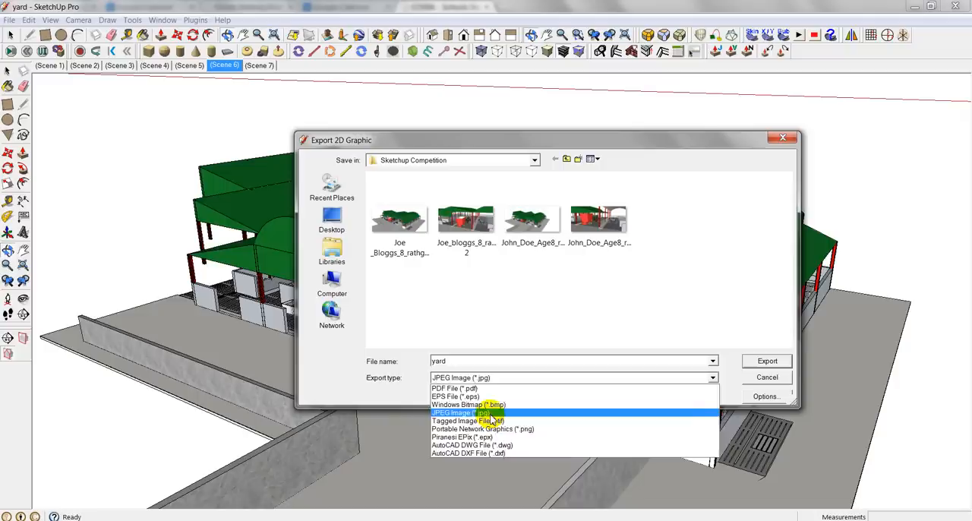
# Export the overview as JPEG named joe_bloggs_age8_anywhere_image1.
pyautogui.click(467, 412)
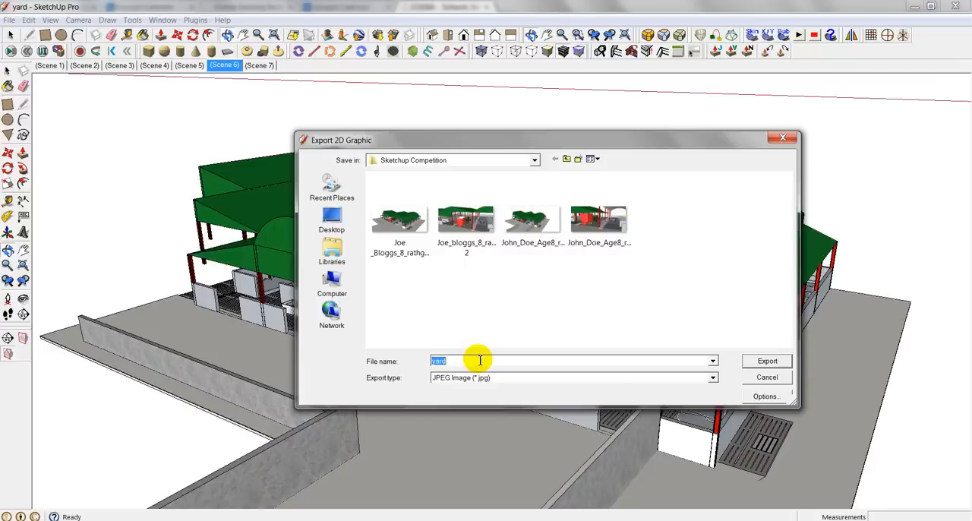
pyautogui.write('joe_bloggs_age8')
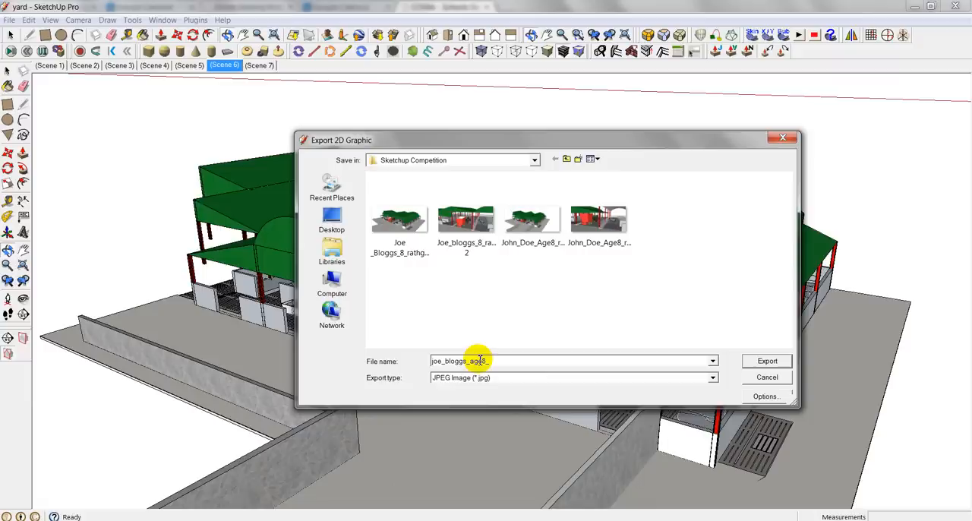
pyautogui.write('_anywhere_image1')
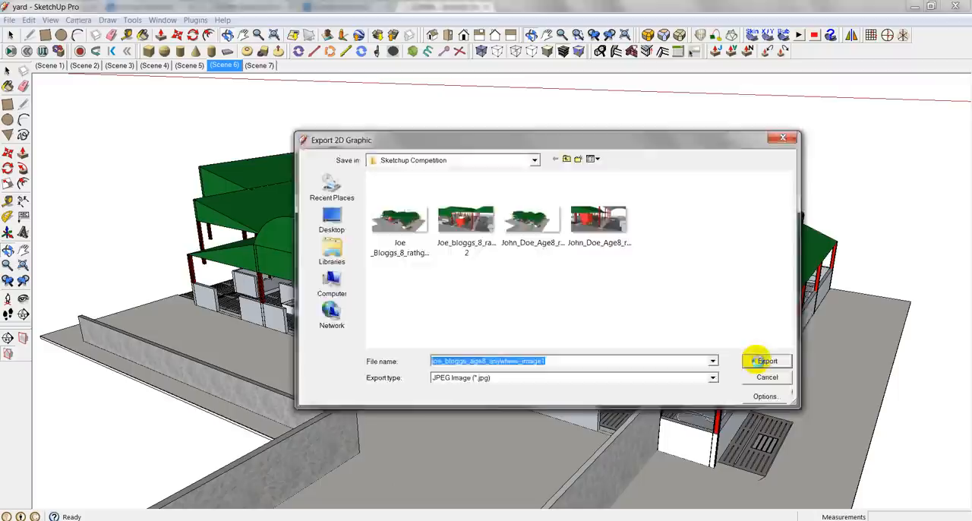
pyautogui.click(765, 361)
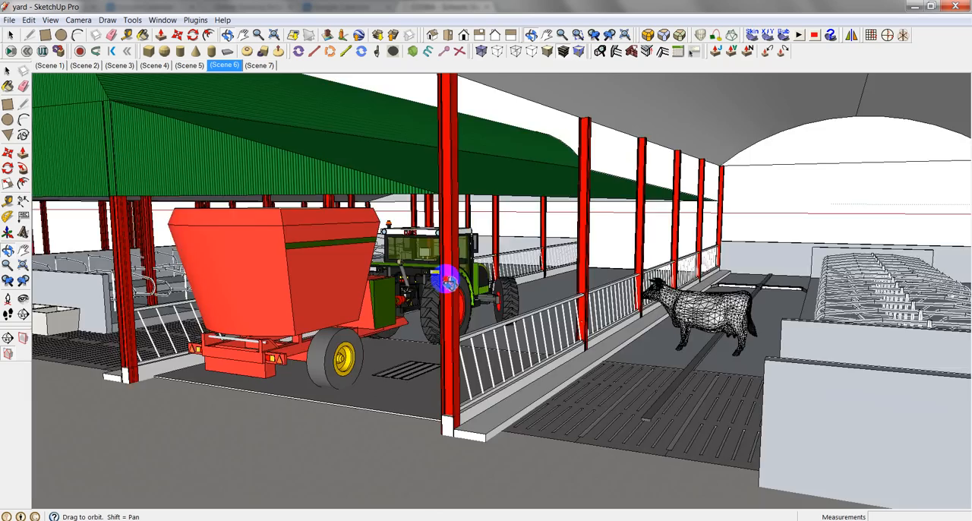
# Frame an interior close-up of the feeder, tractor and cow, and open the File menu.
pyautogui.moveTo(448, 281); pyautogui.dragTo(475, 279)
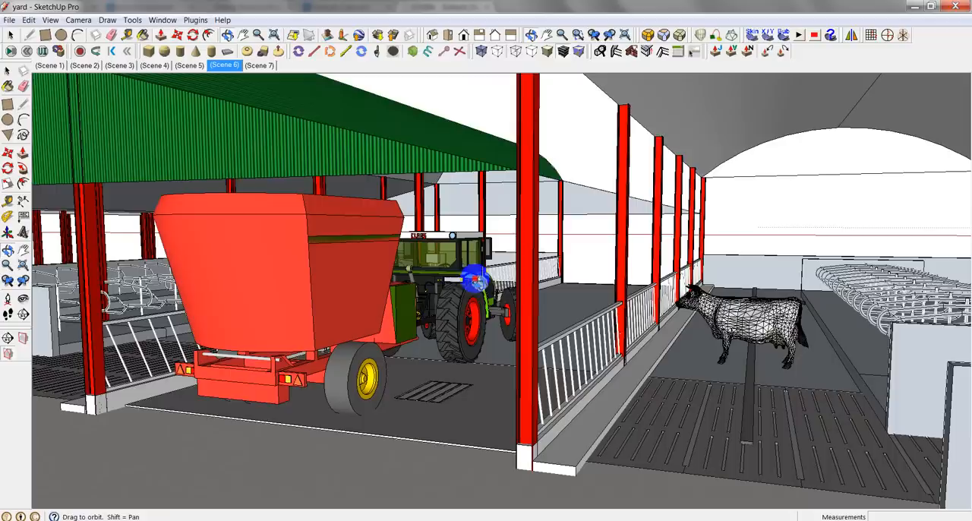
pyautogui.moveTo(477, 278); pyautogui.dragTo(417, 270)
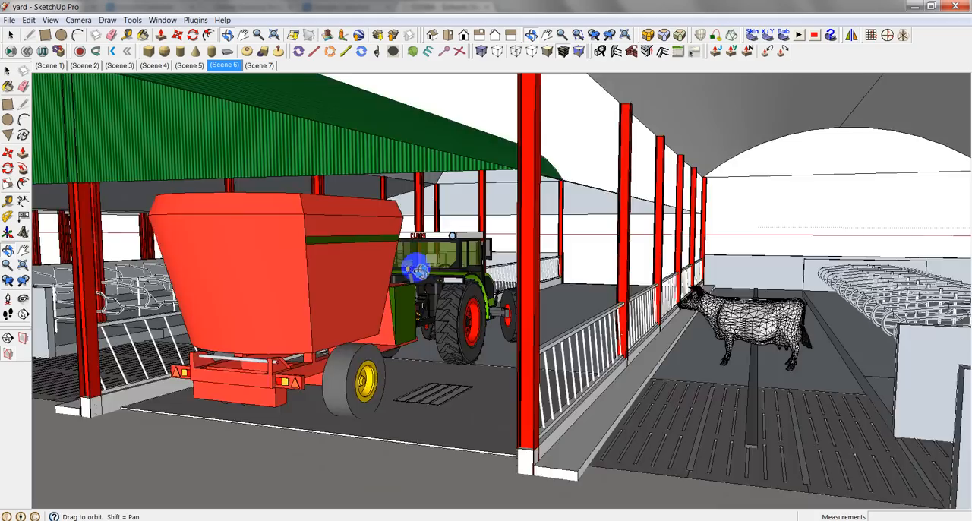
pyautogui.click(10, 20)
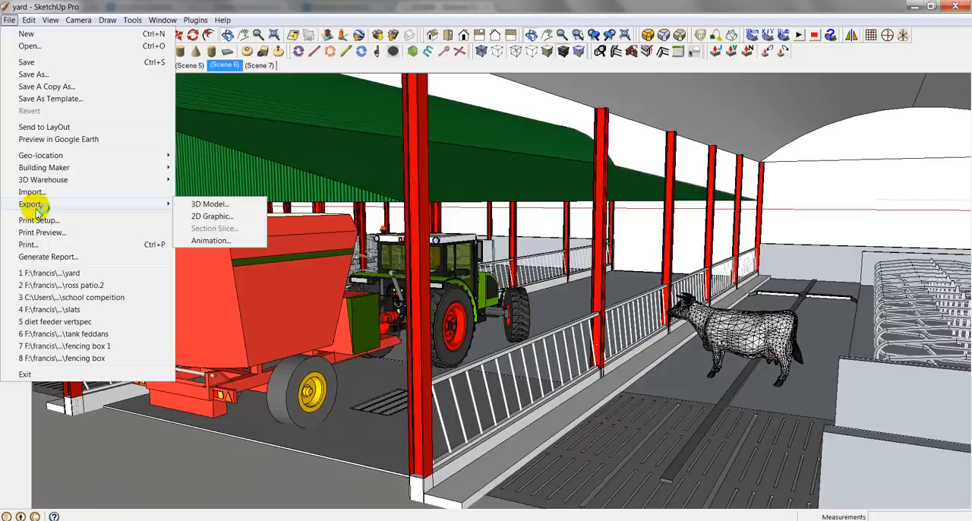
# Export the close-up as a 2D JPEG named joe_bloggs_age8_anywhere_image2.
pyautogui.click(212, 217)
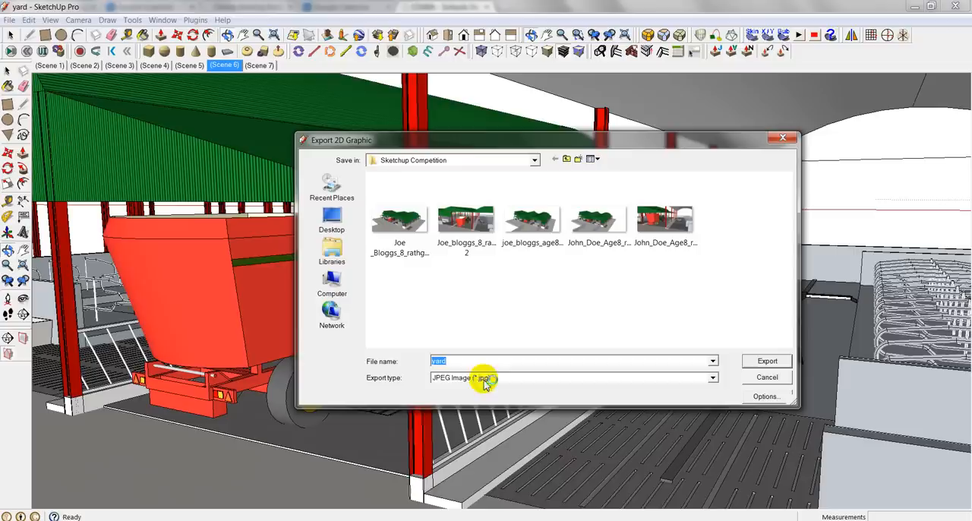
pyautogui.write('jo')
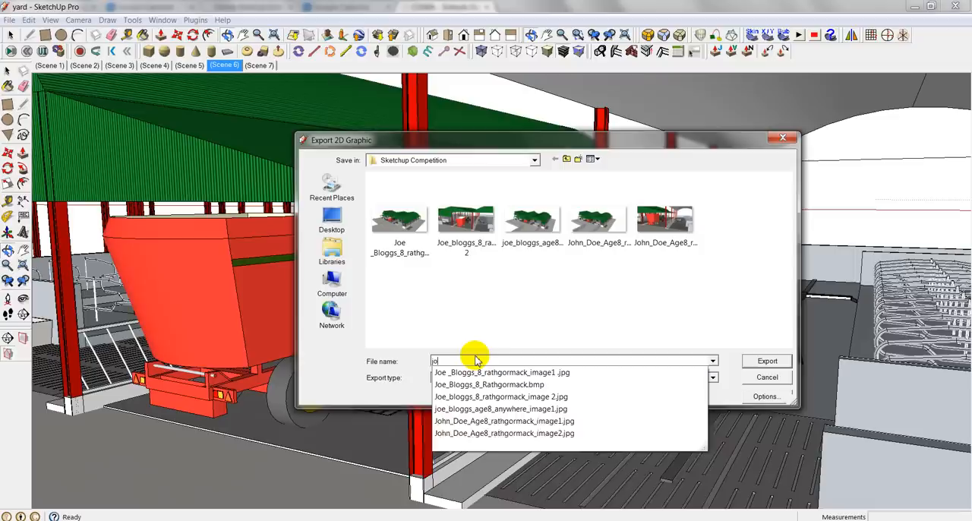
pyautogui.click(501, 409)
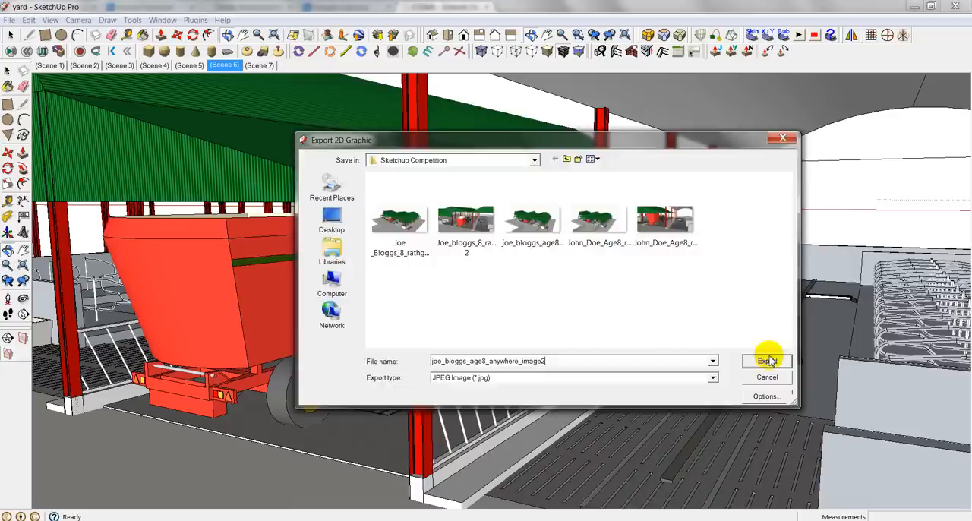
pyautogui.click(766, 361)
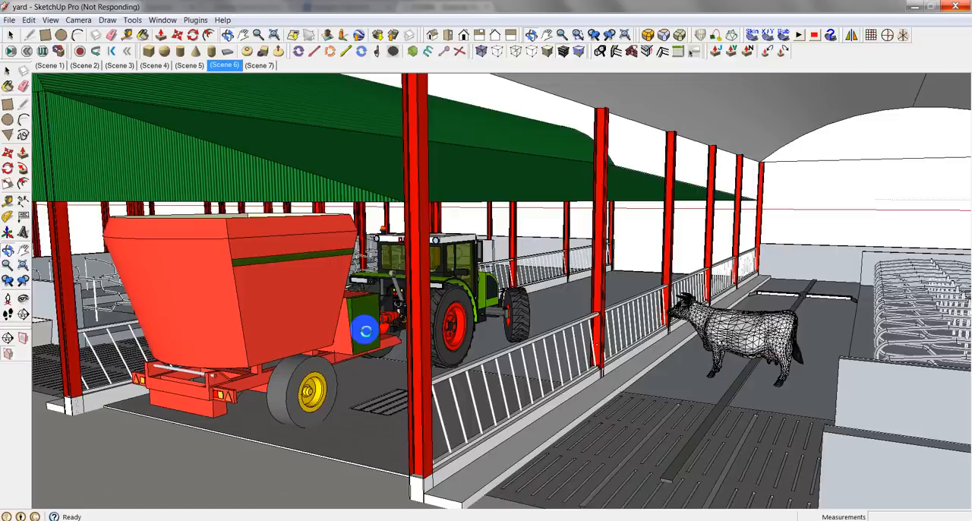